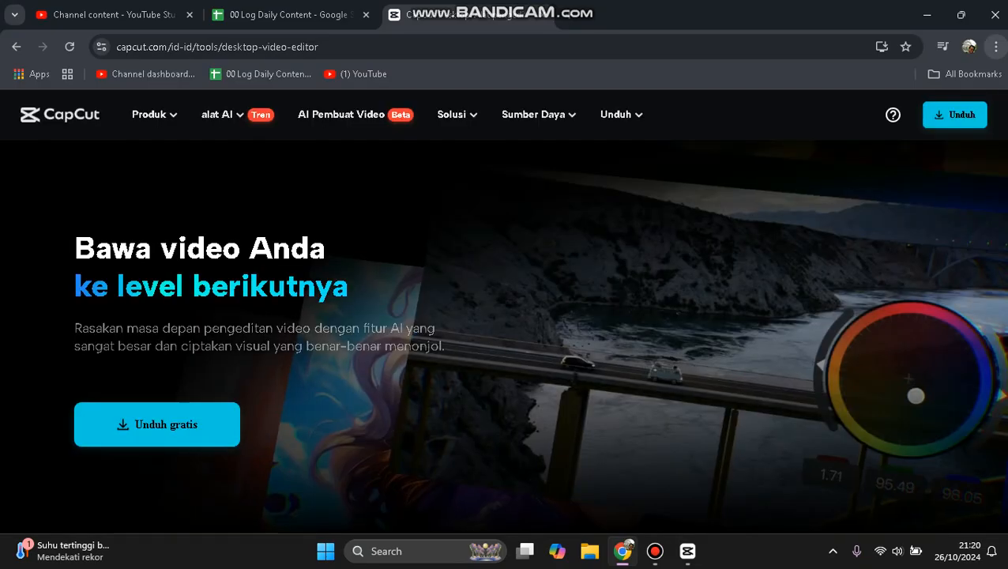
# Step: Scroll the desktop video editor page down past the 'Unduh gratis' buttons to the CapCut Desktop section
pyautogui.click(996, 48)
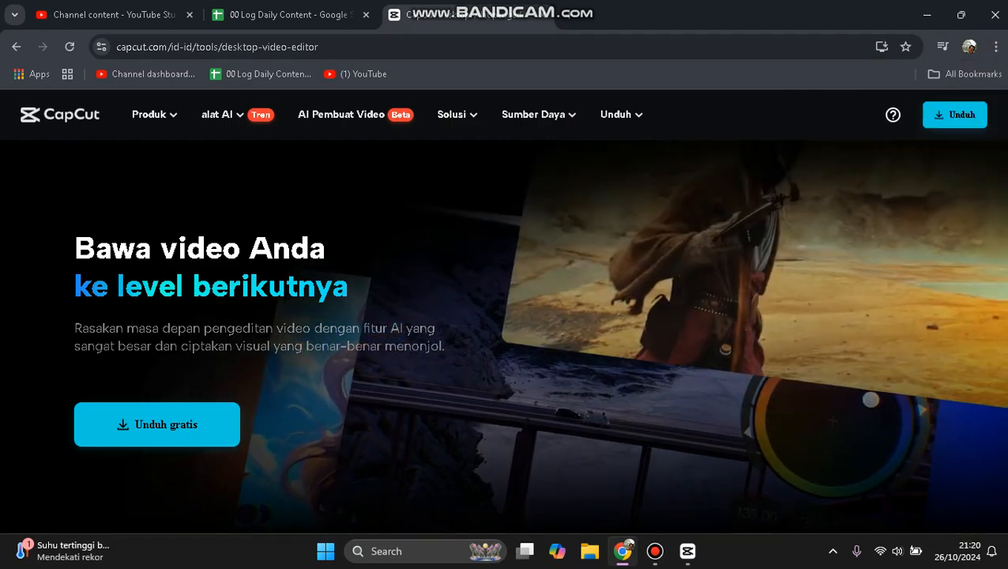
pyautogui.scroll(-3)
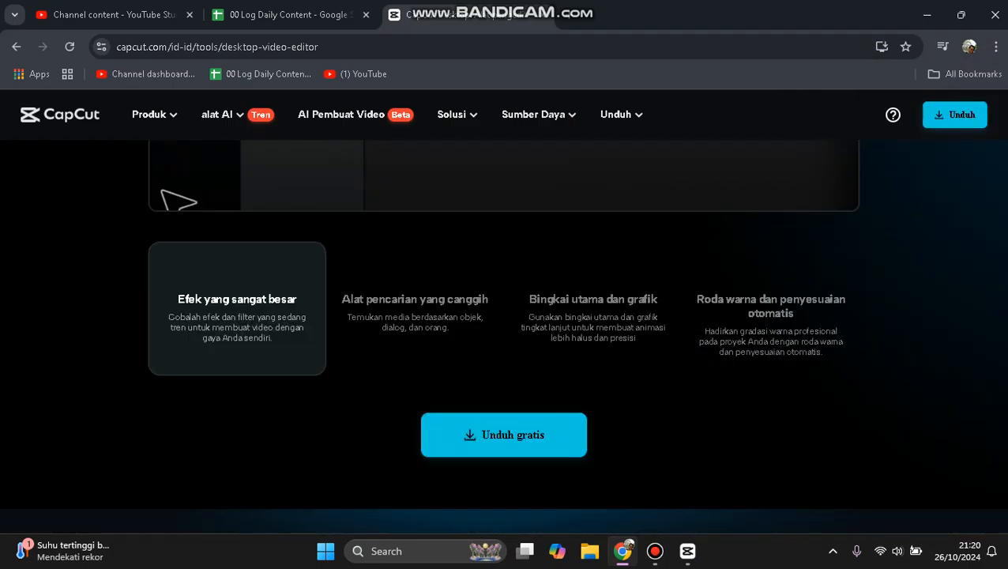
pyautogui.scroll(-3)
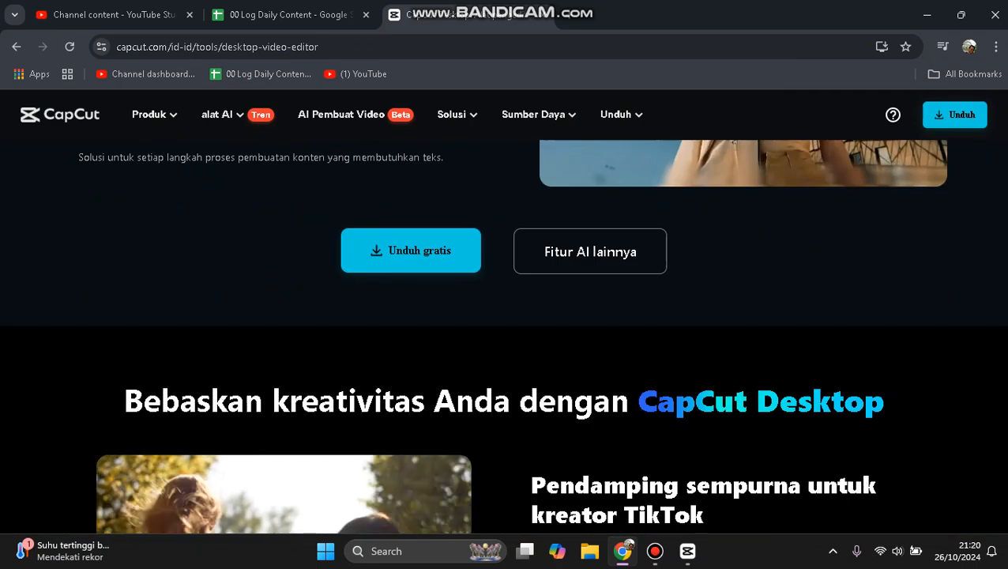
pyautogui.scroll(-3)
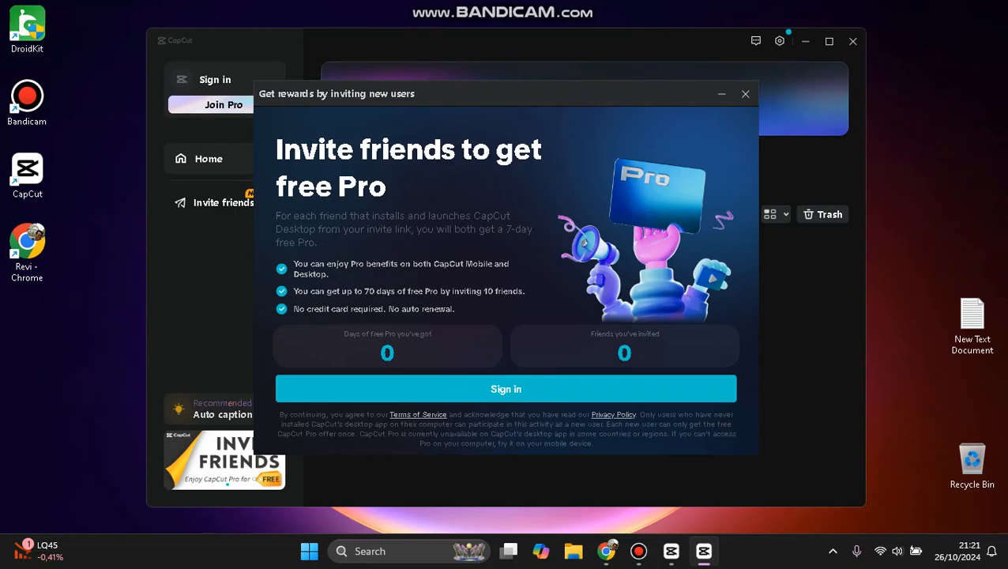
# Step: Select the terms sentence about the 7-day free Pro reward for both users per invited friend
pyautogui.moveTo(418, 230); pyautogui.dragTo(528, 229)
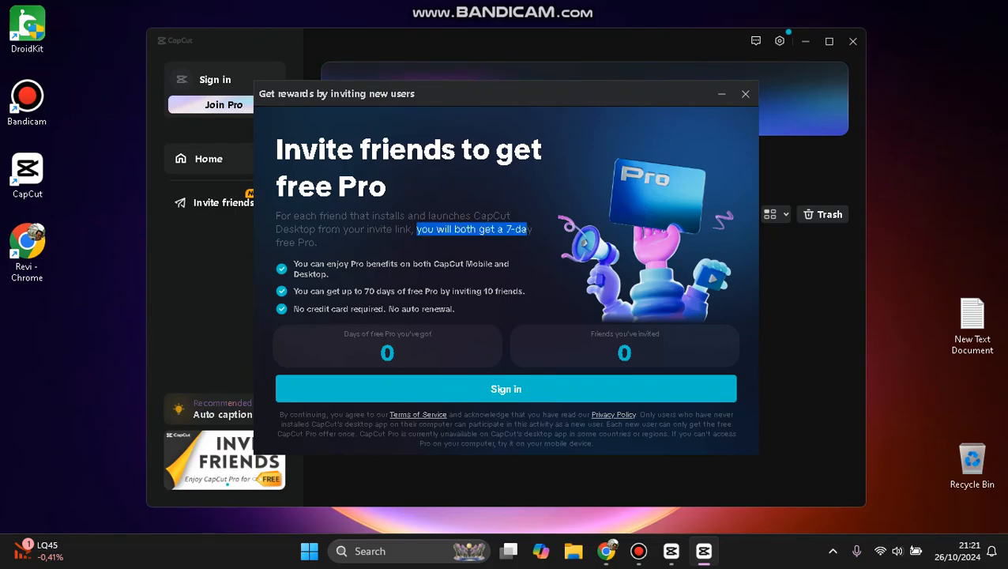